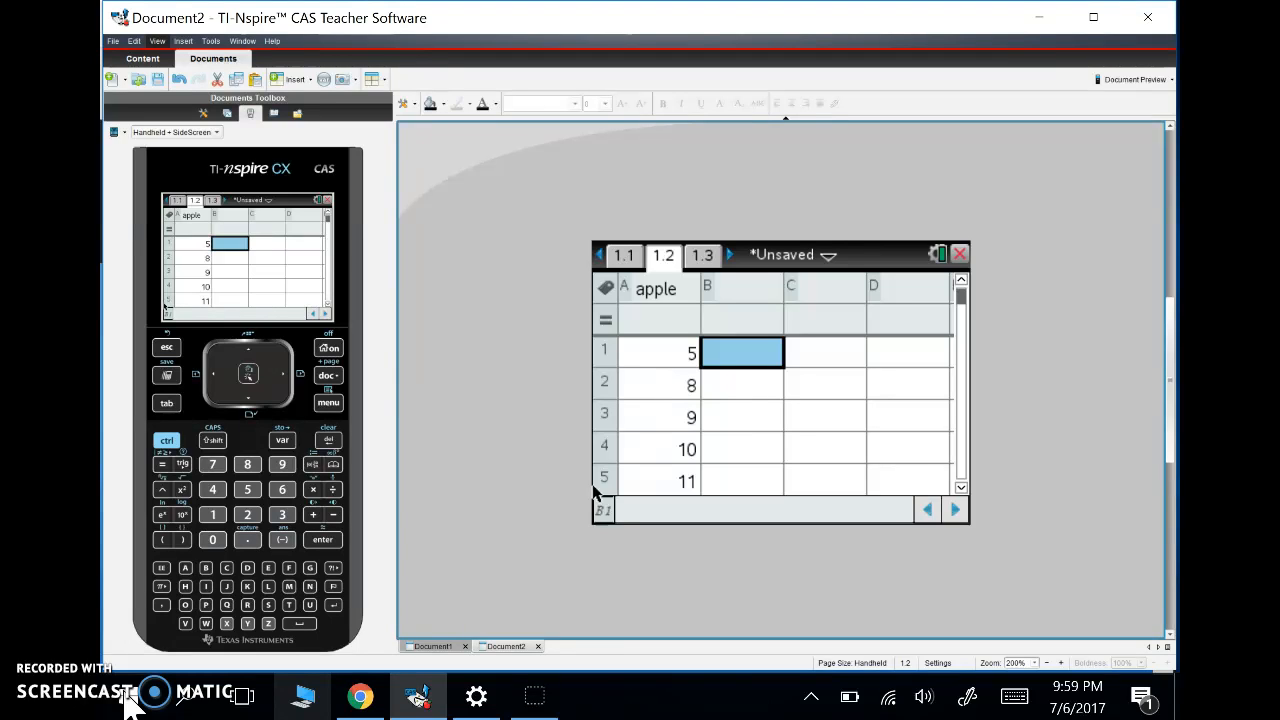
Start One-Variable Statistics via Statistics > Stat Calculations, analysing 1 list.
click(659, 352)
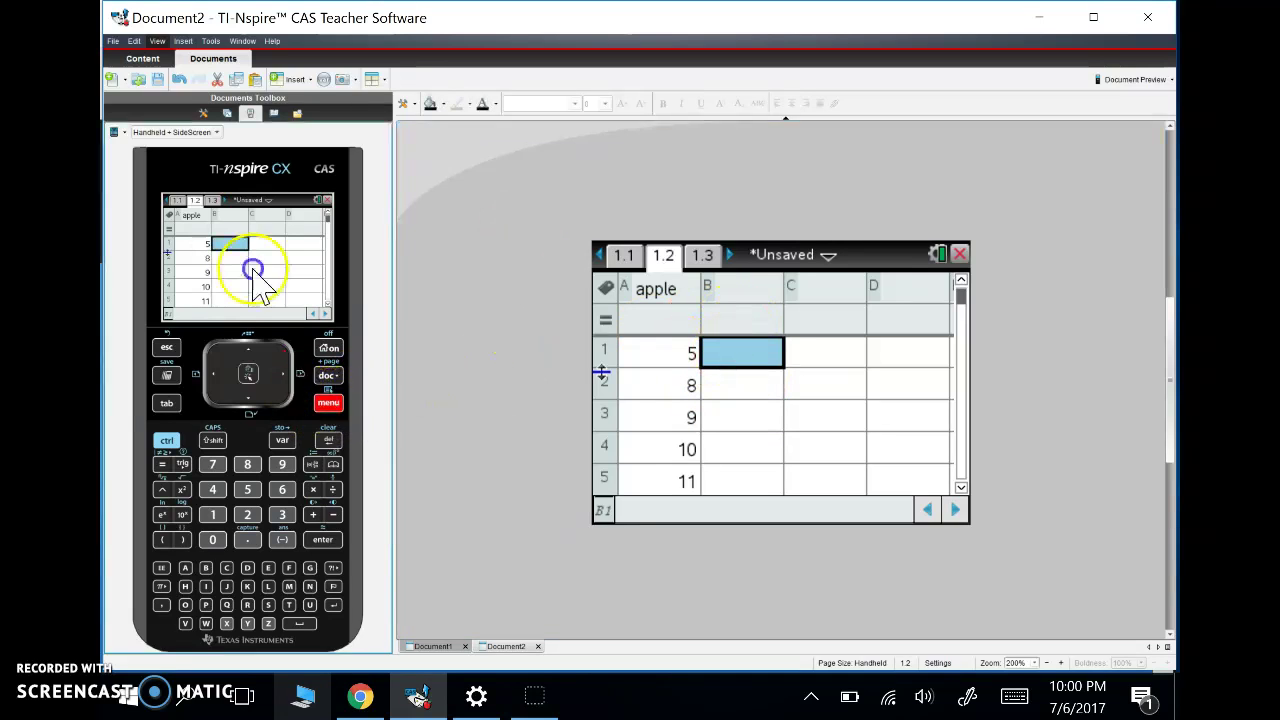
click(328, 402)
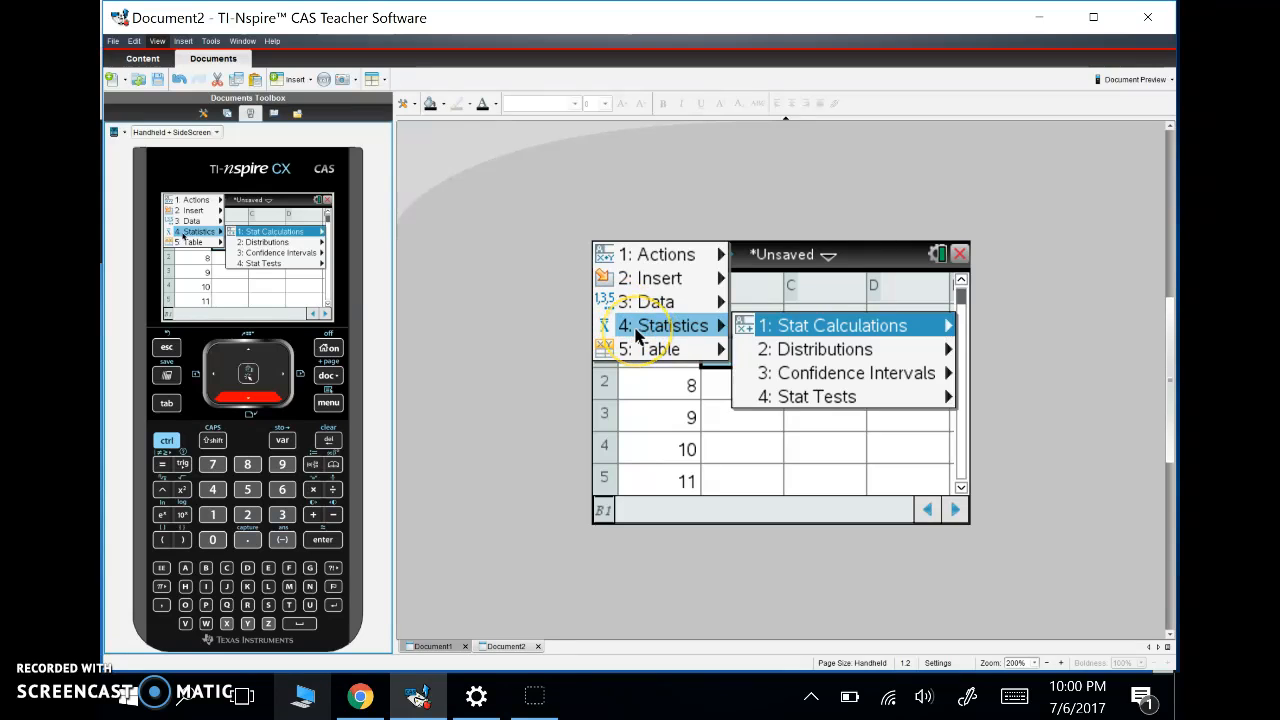
click(838, 325)
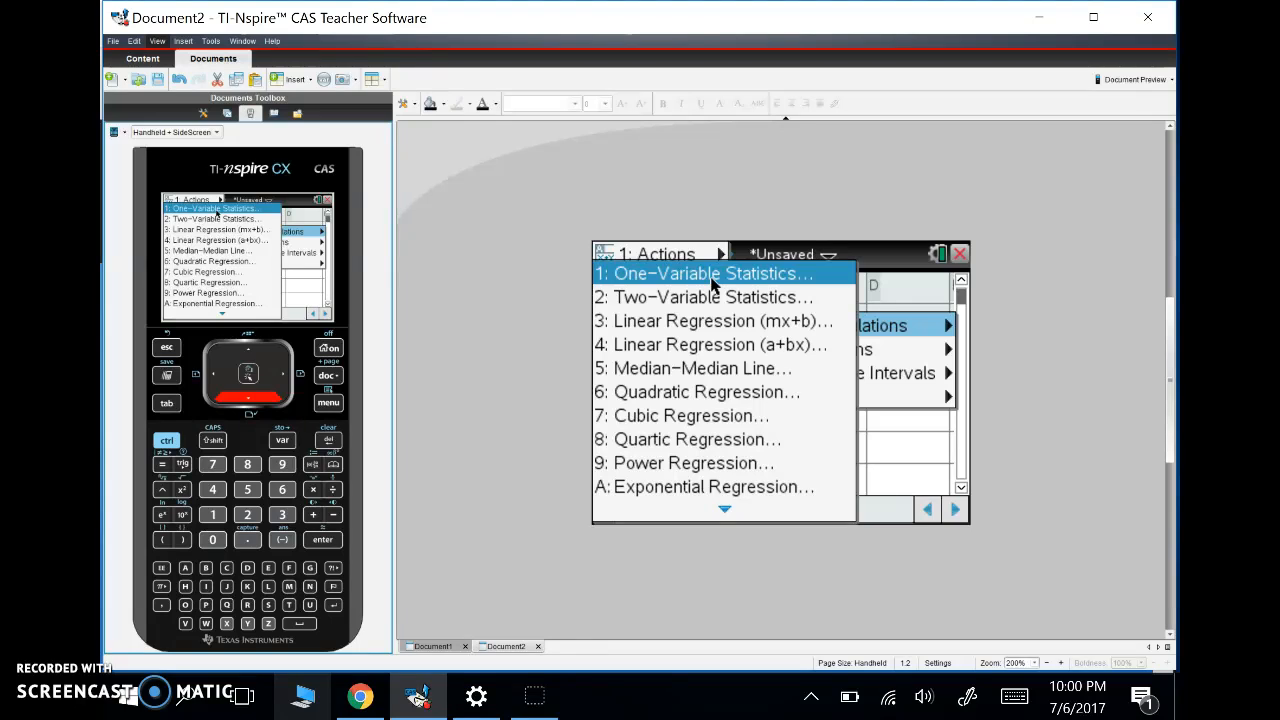
click(712, 282)
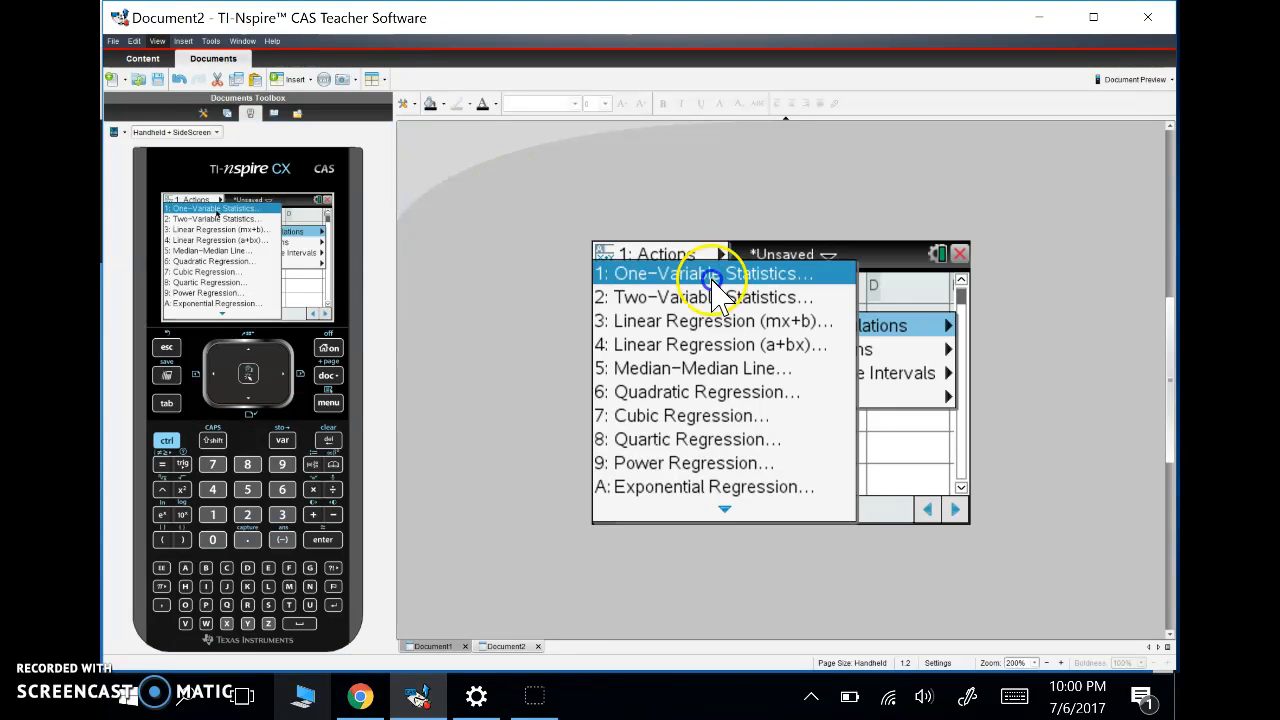
click(712, 273)
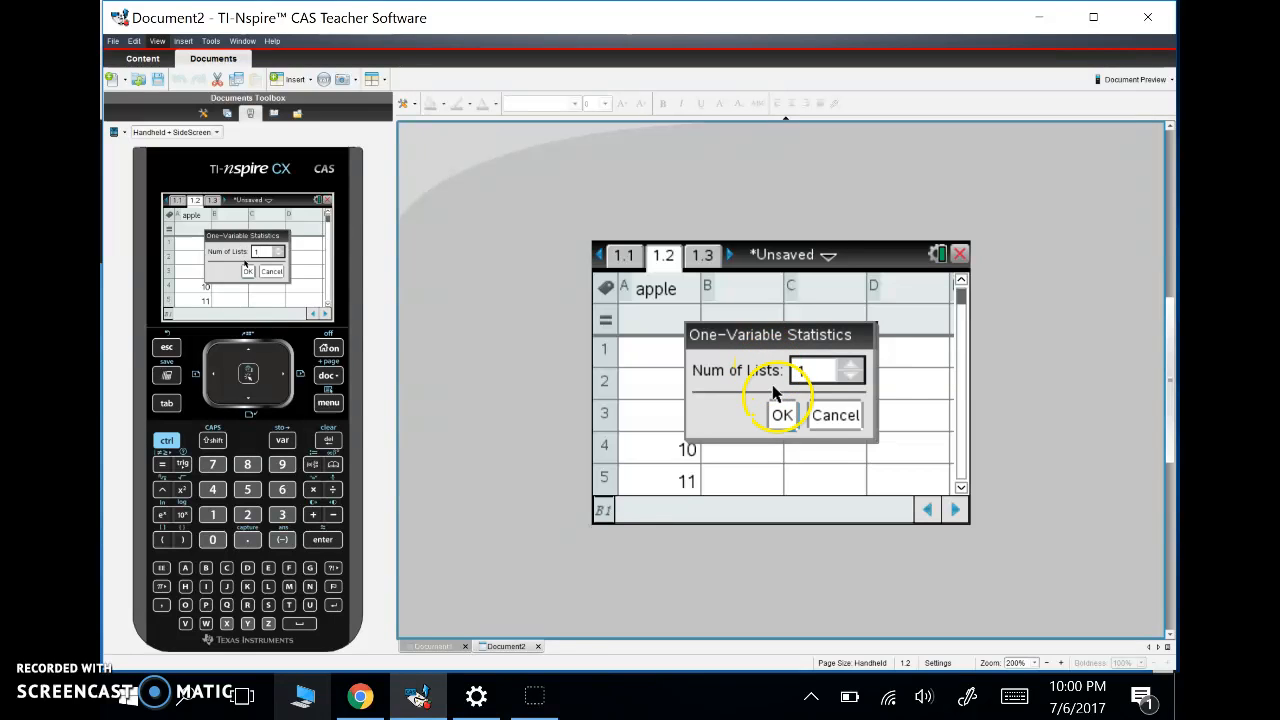
Accept 1 list and choose 'apple' as the X1 List.
click(782, 415)
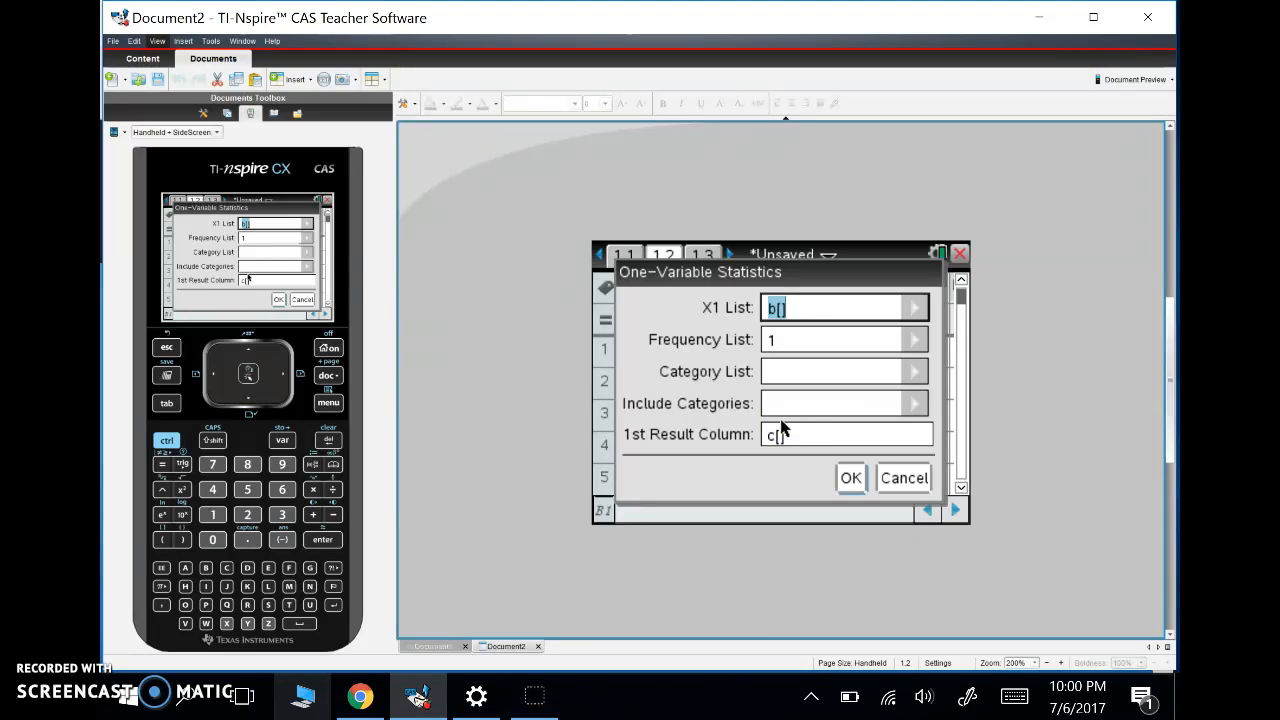
click(915, 307)
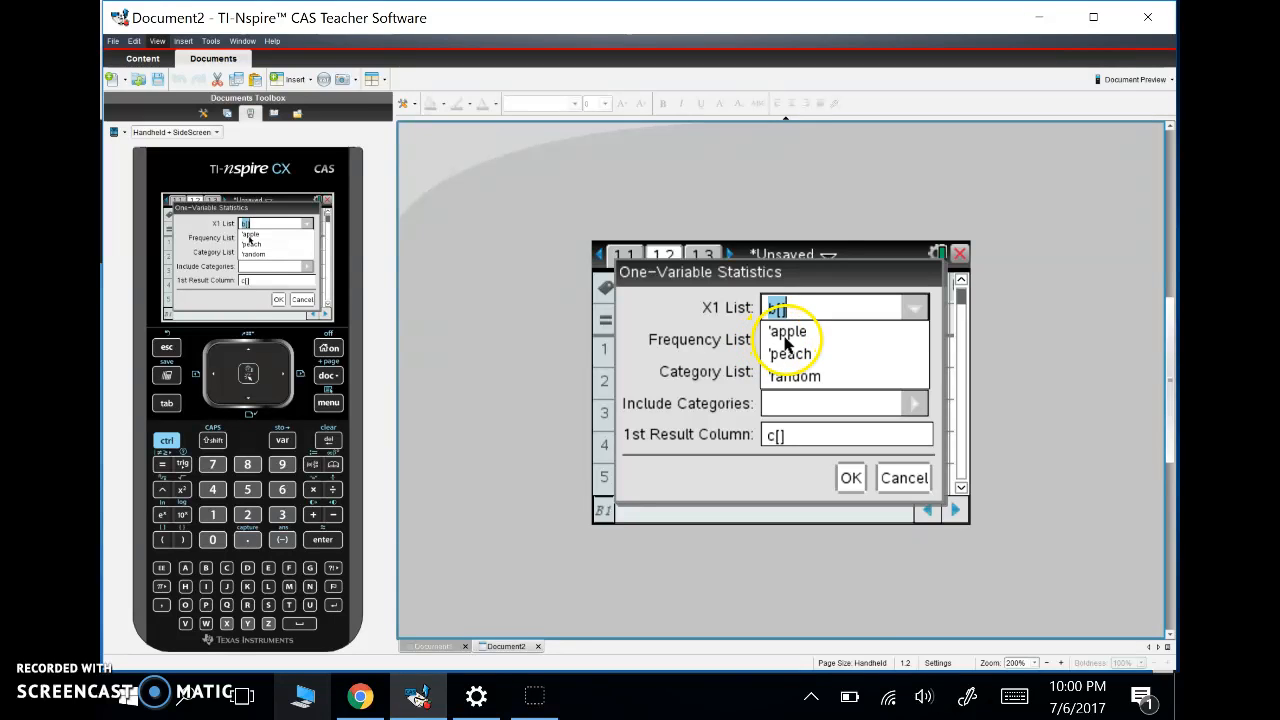
click(789, 331)
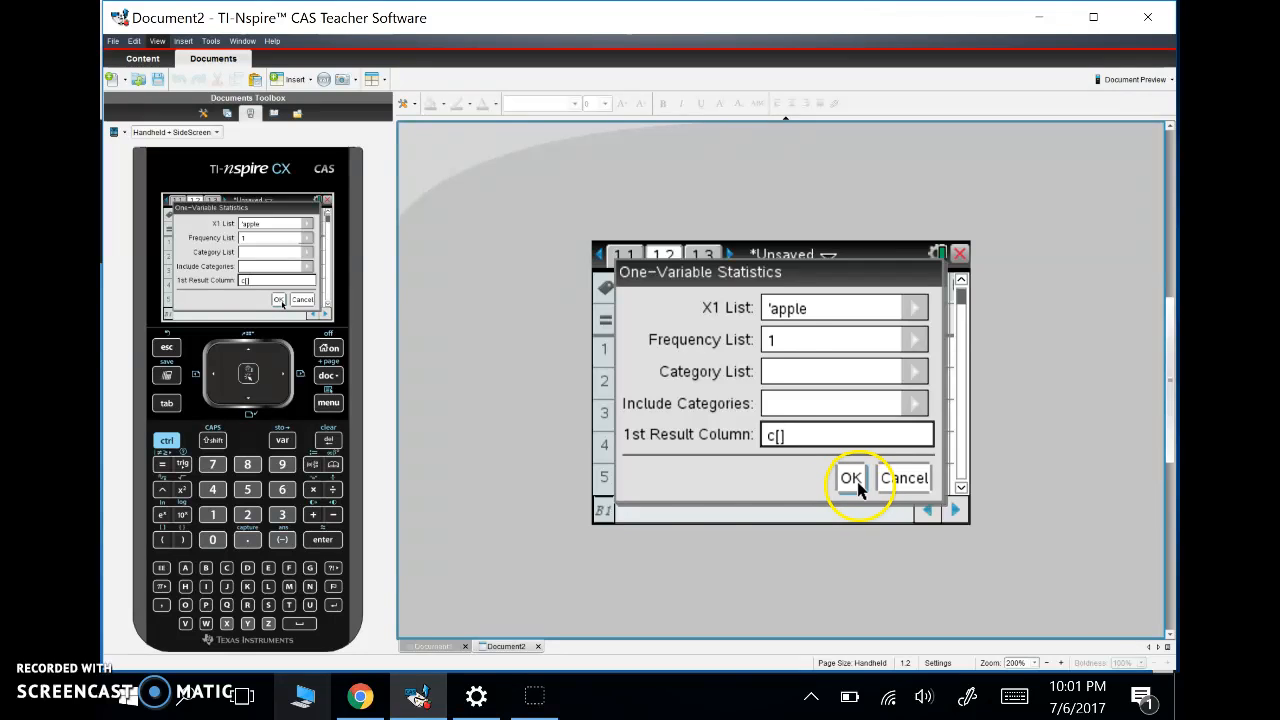
Run the statistics and scroll the results to show sx 6.5429 and σx 6.05755.
click(849, 477)
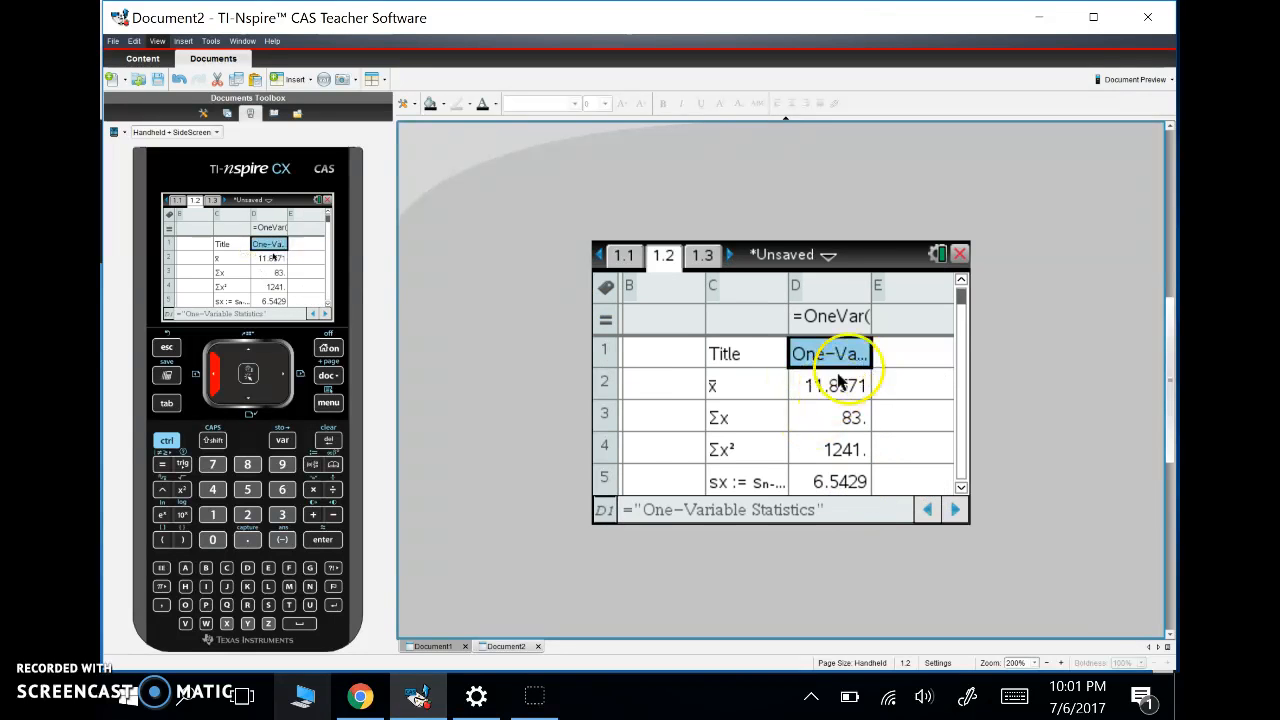
mouse_move(890, 433)
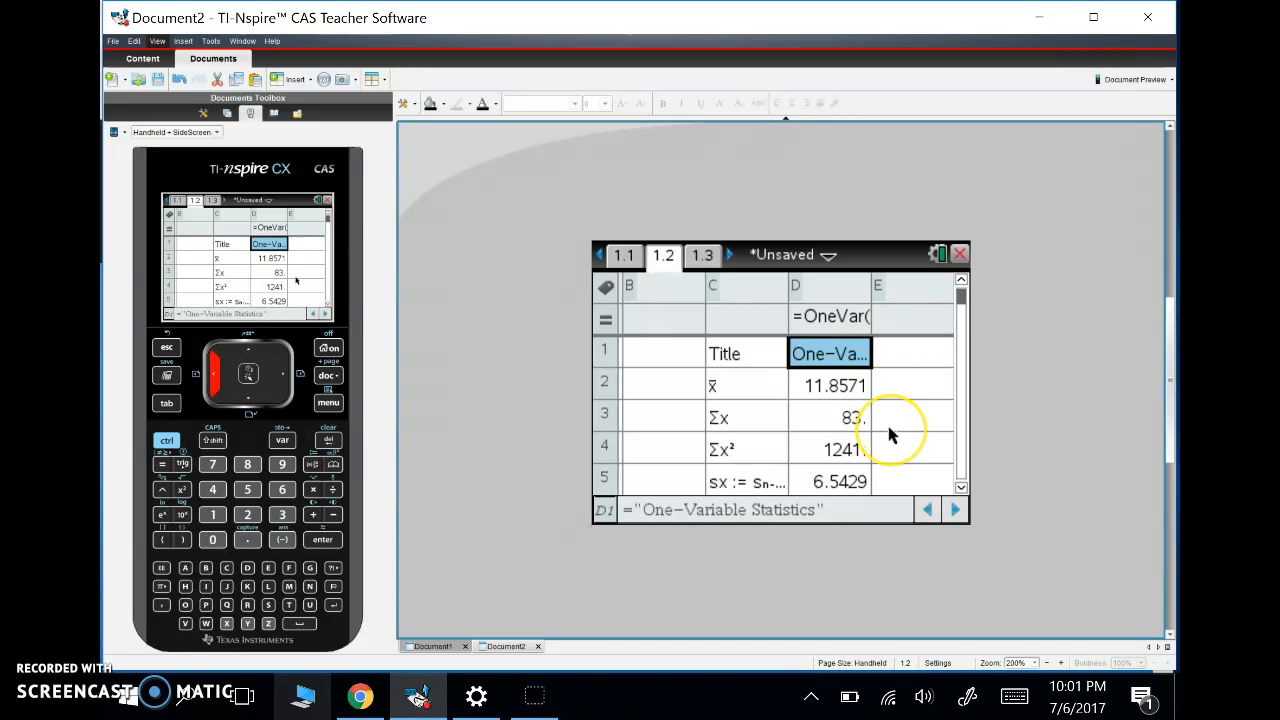
mouse_move(890, 475)
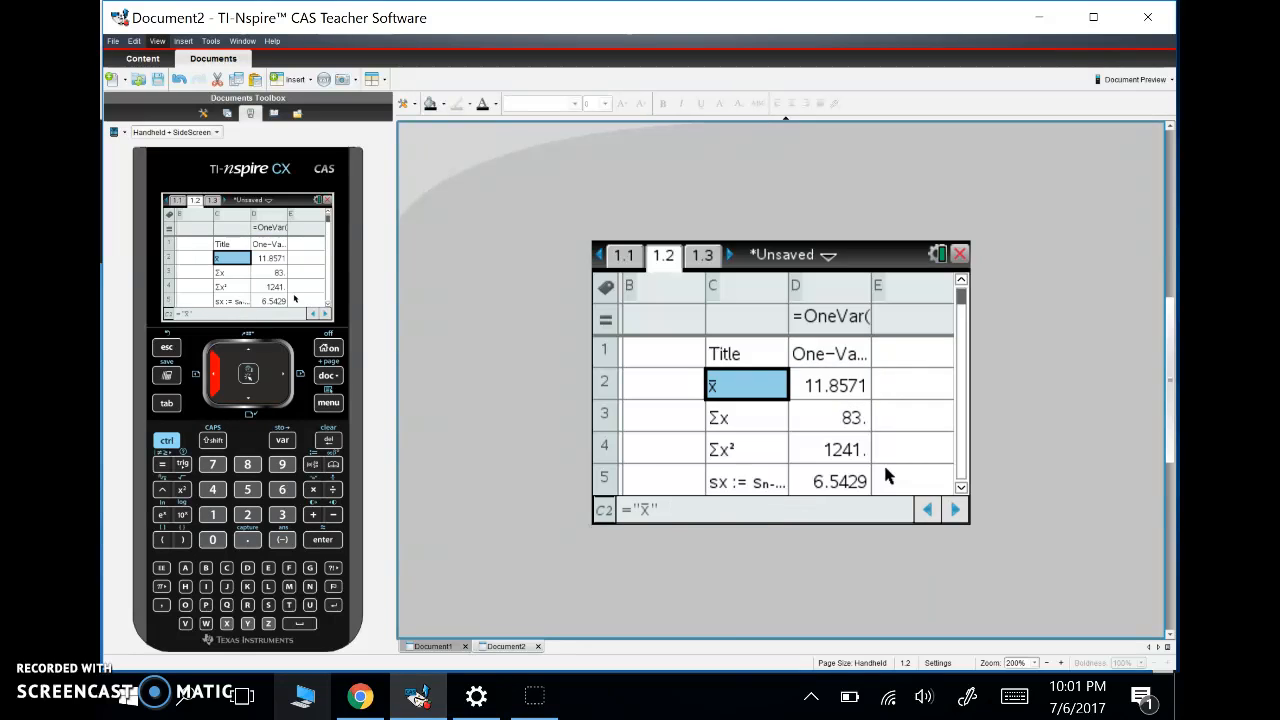
click(829, 384)
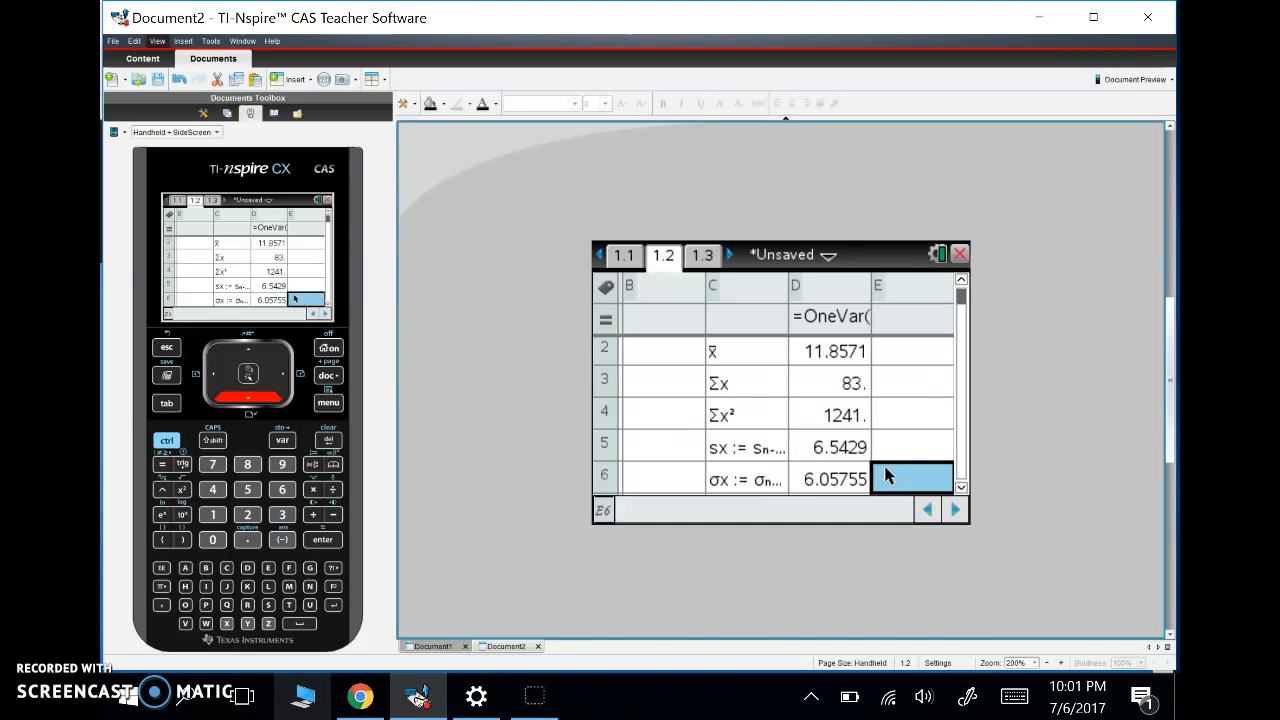
mouse_move(967, 695)
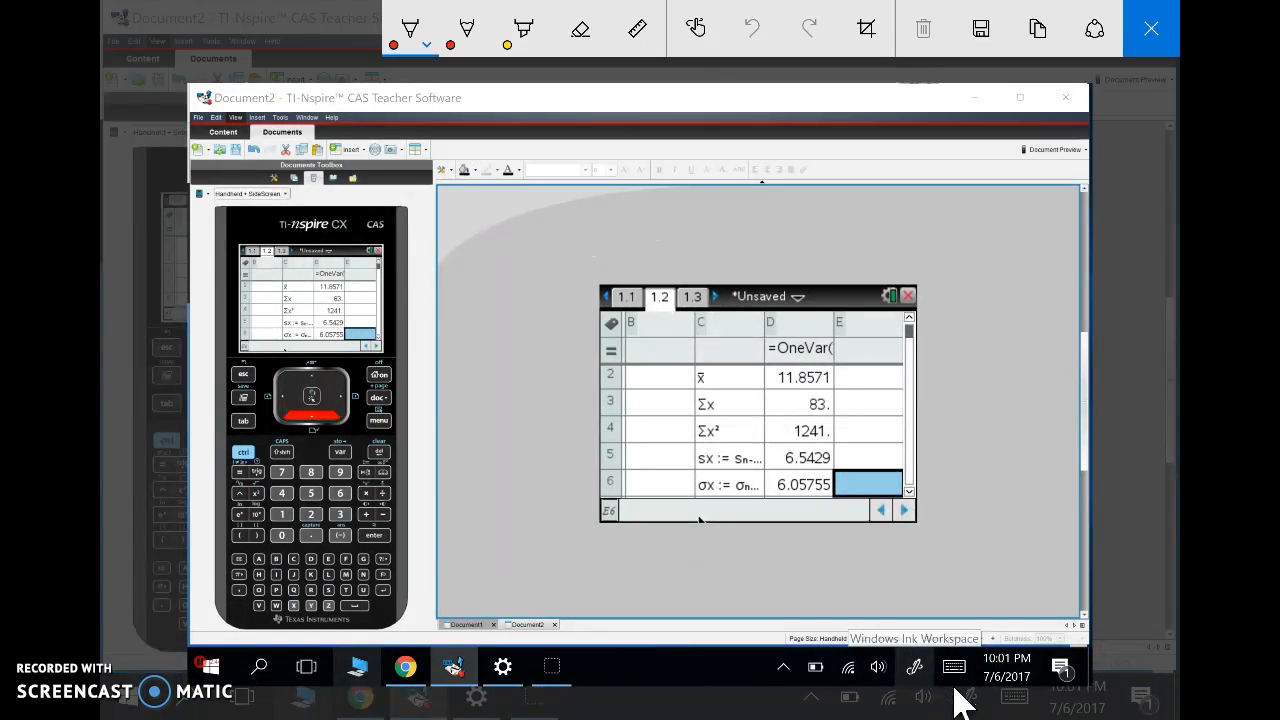
In purple ink, circle x̄, label it 'X-bar • Average or mean', and circle 11.8571.
click(427, 45)
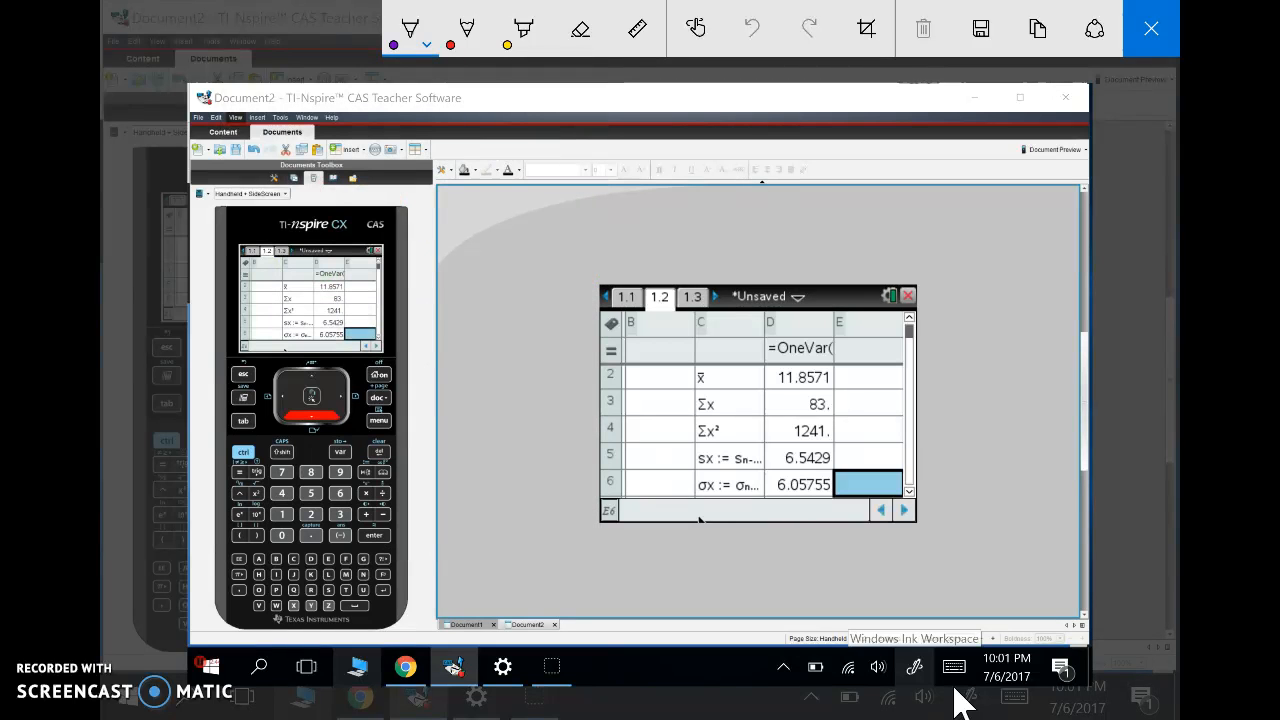
drag(710, 368, 685, 385)
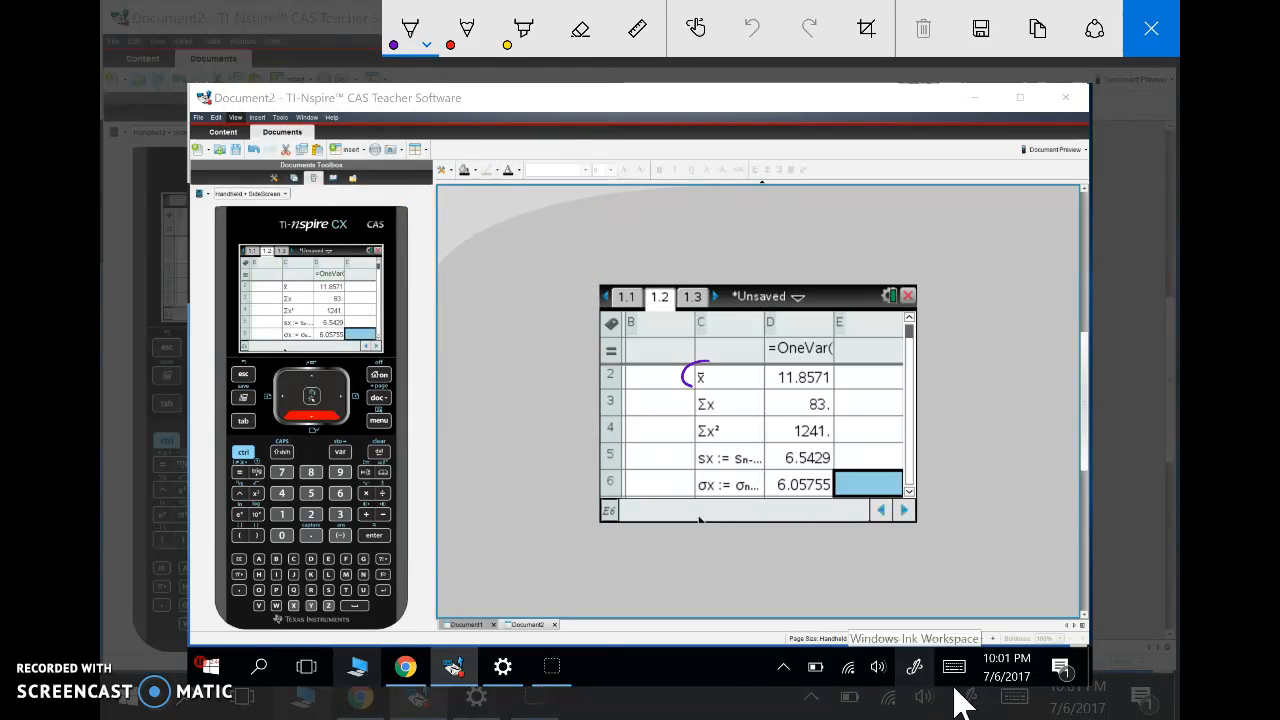
drag(510, 360, 700, 376)
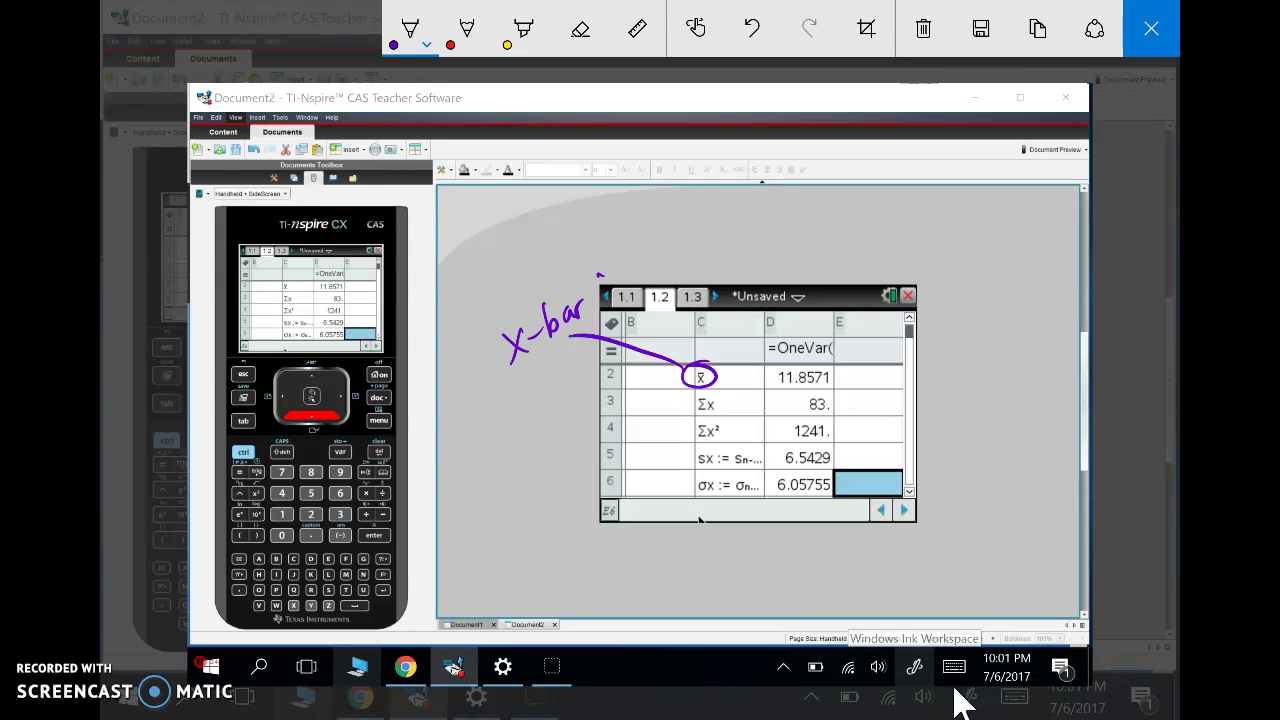
drag(630, 270, 675, 260)
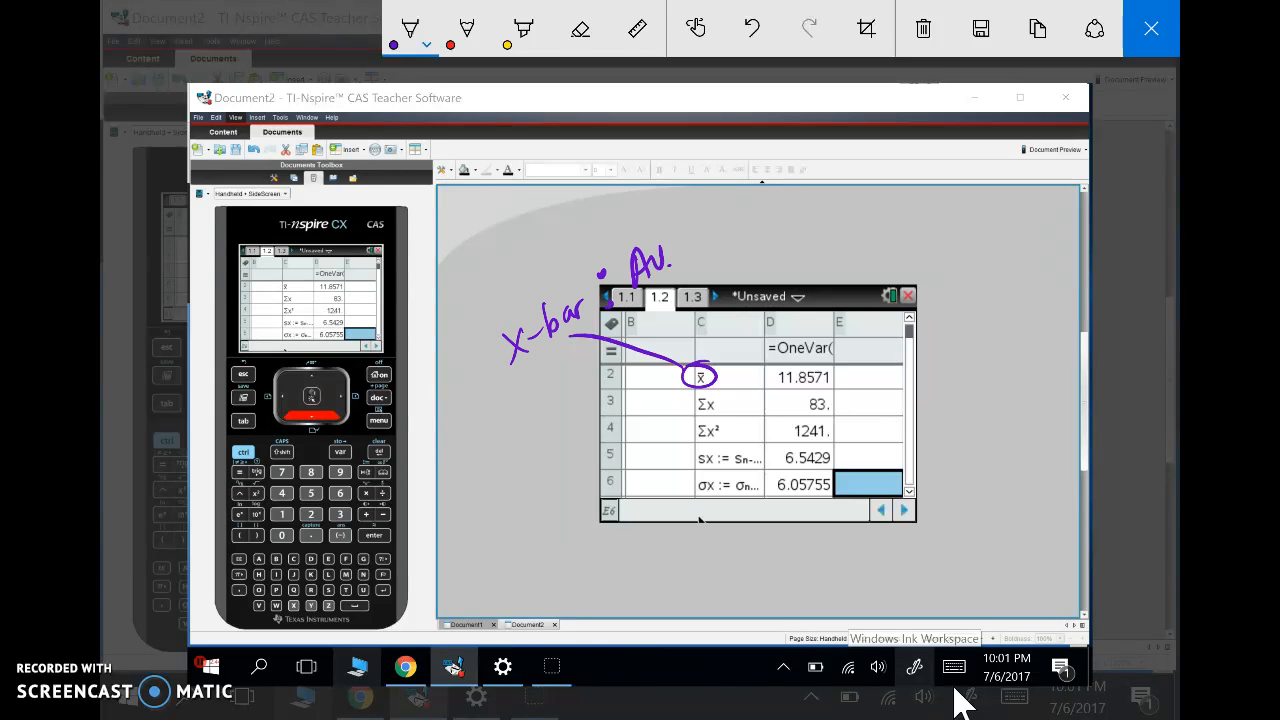
drag(680, 260, 745, 215)
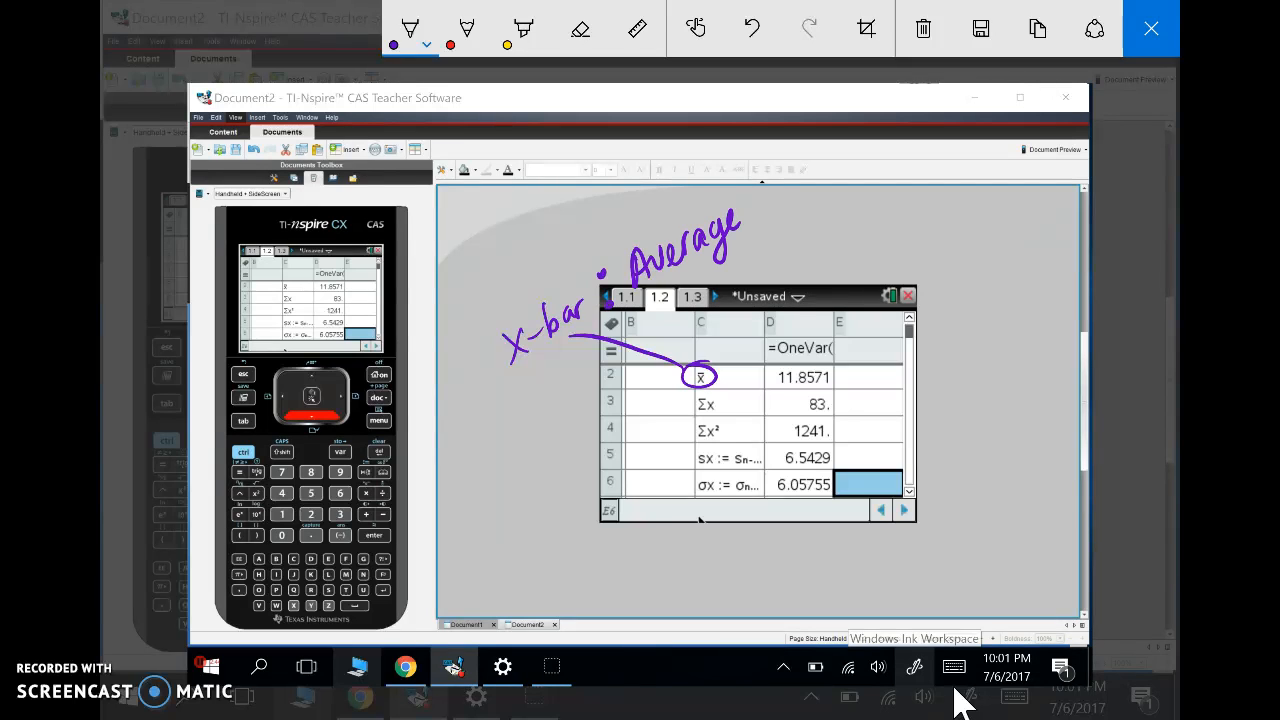
drag(750, 200, 790, 250)
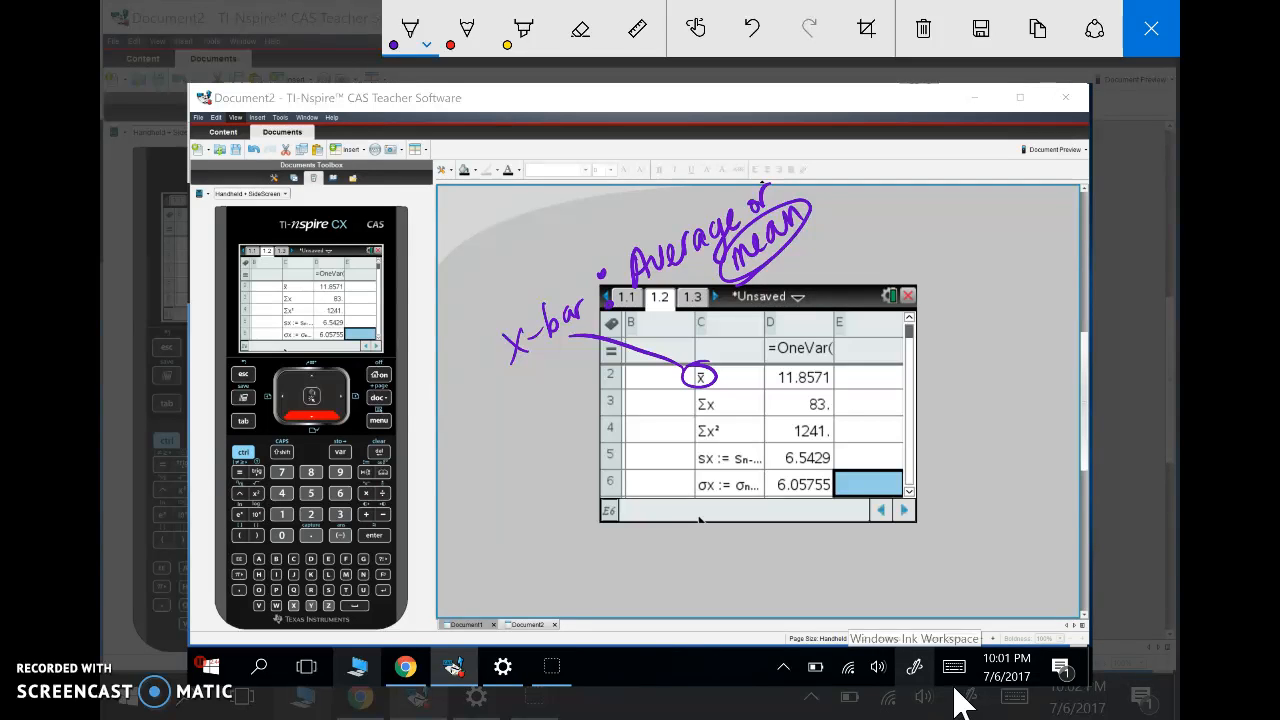
drag(760, 376, 840, 376)
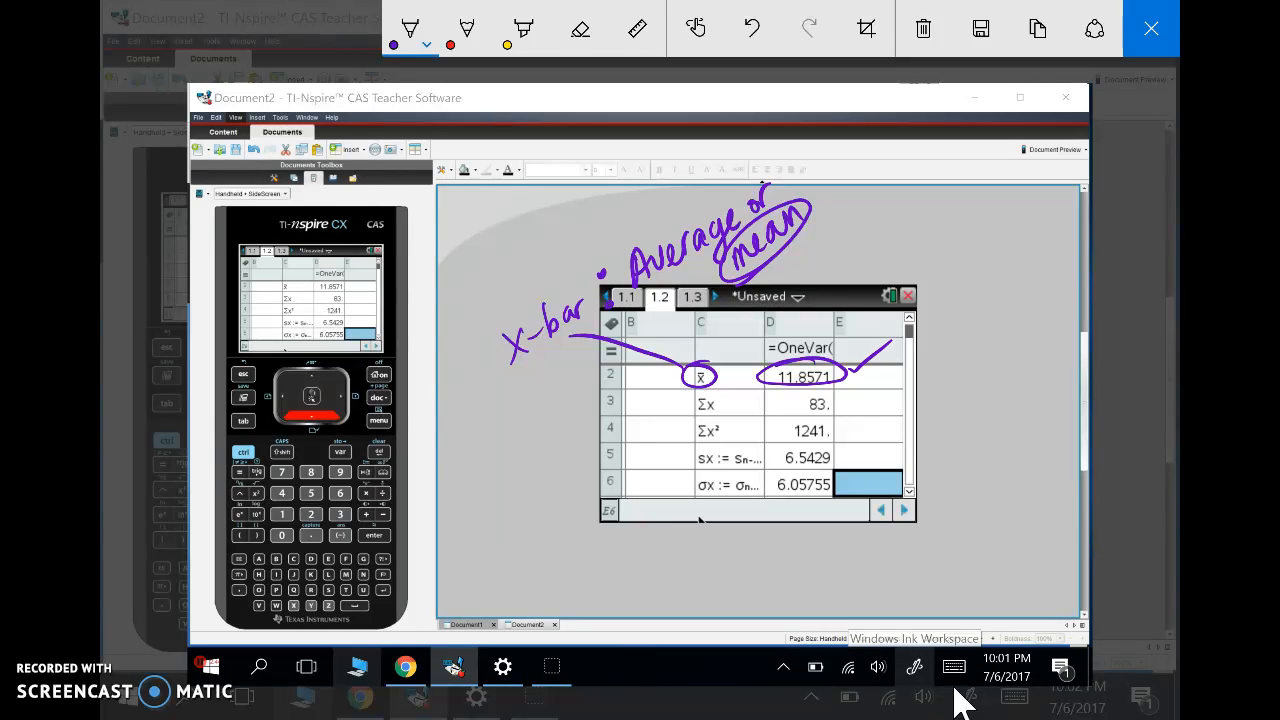
In red ink, label sx 'Sample standard deviation', mark σx as sigma, then close.
click(422, 32)
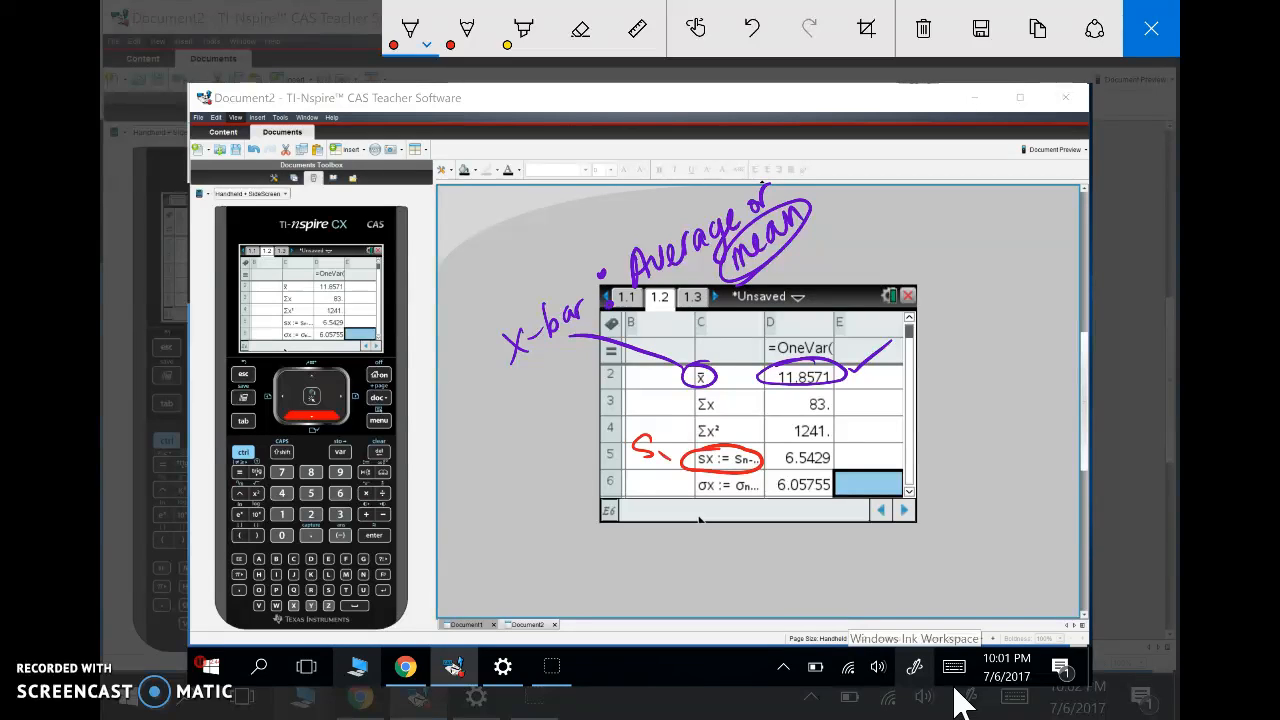
drag(660, 455, 460, 540)
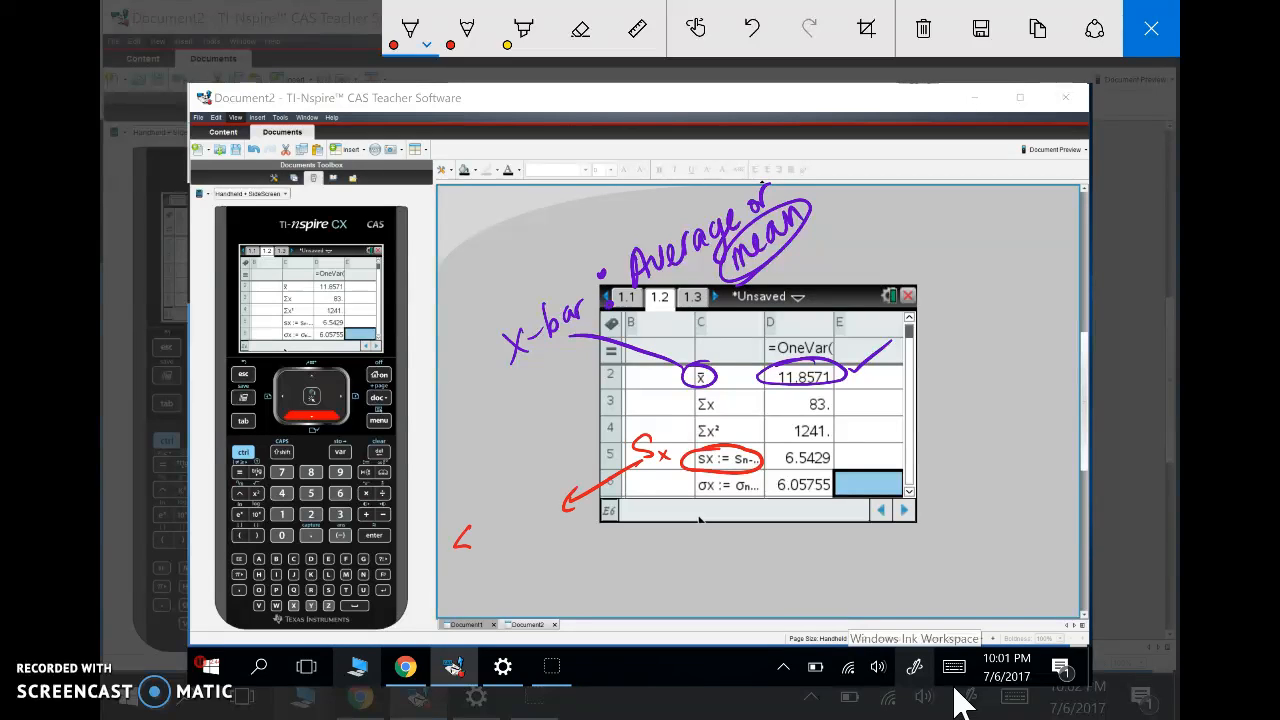
drag(460, 535, 540, 525)
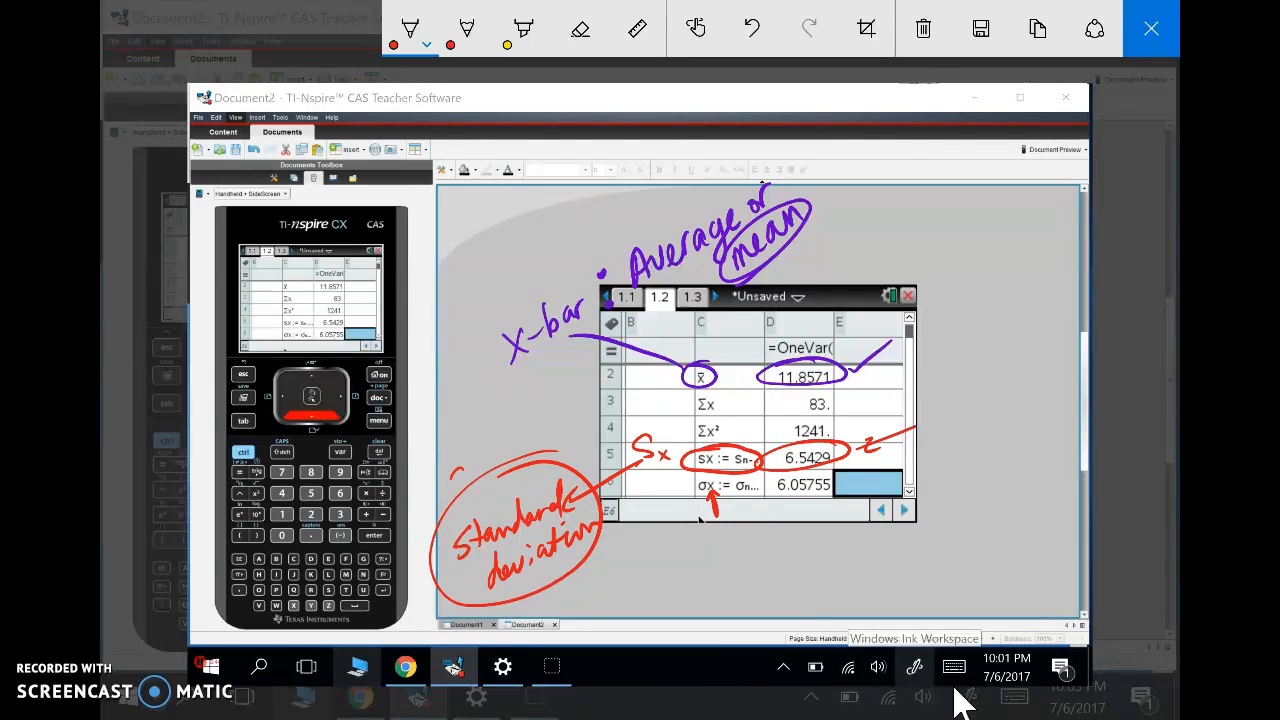
drag(460, 470, 560, 440)
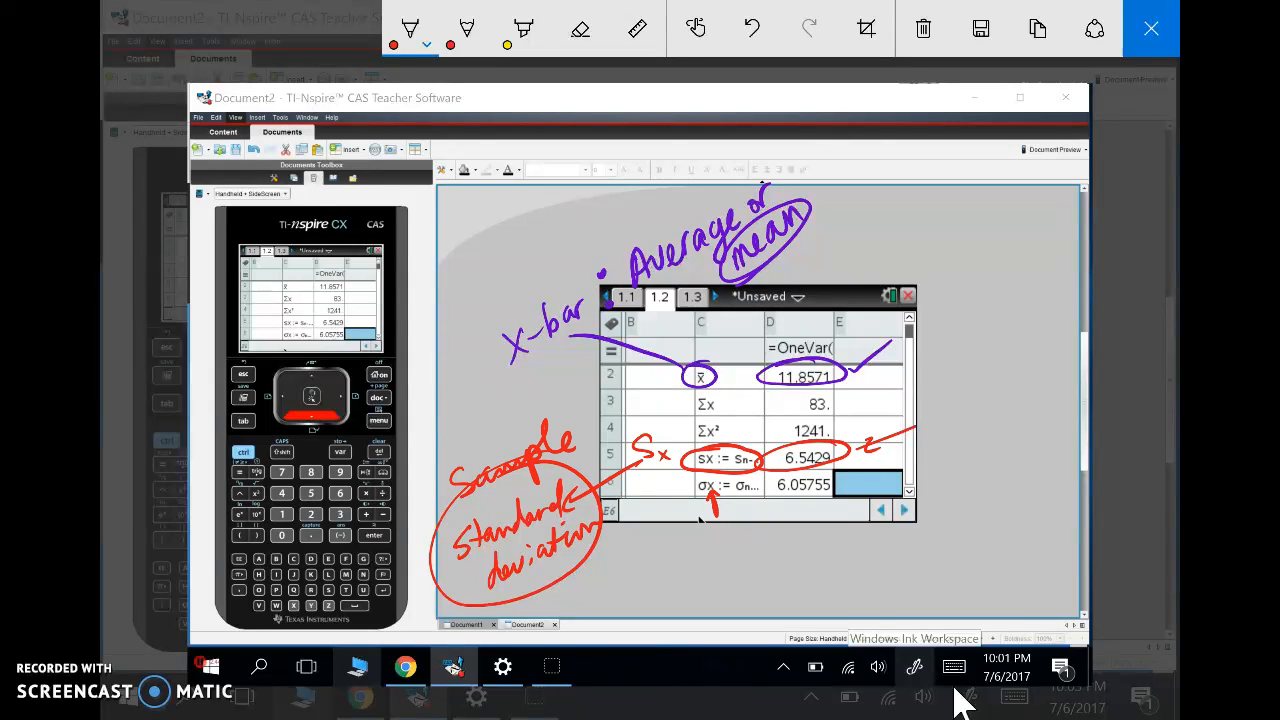
drag(700, 515, 760, 540)
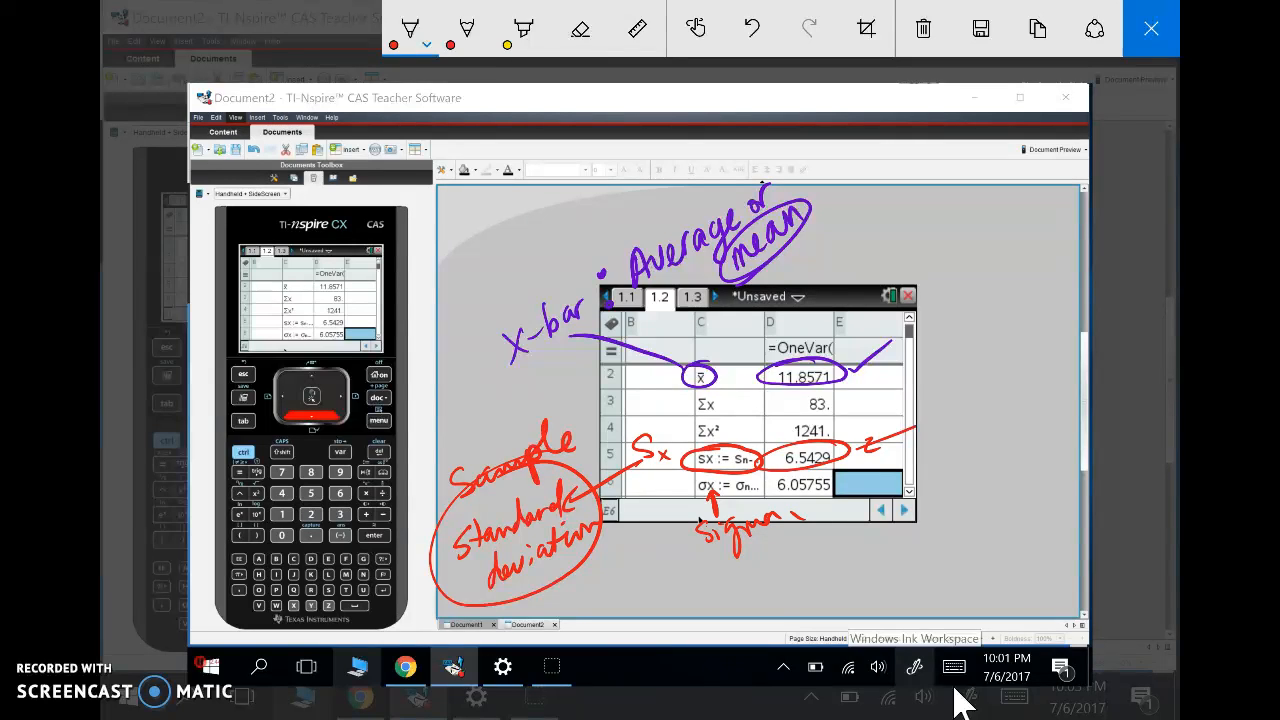
drag(710, 575, 745, 585)
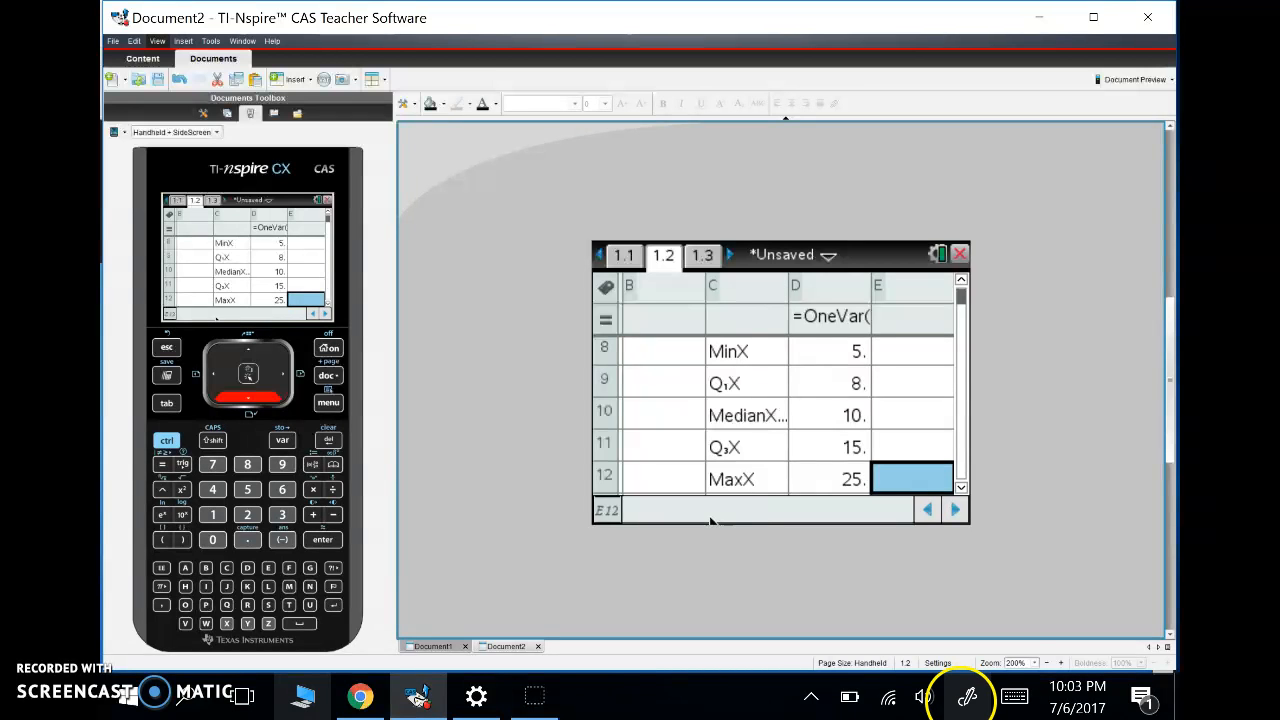
Circle MinX 5 through MaxX 25 in red, labelling First Quartile 25% and 3rd Quartile.
click(979, 699)
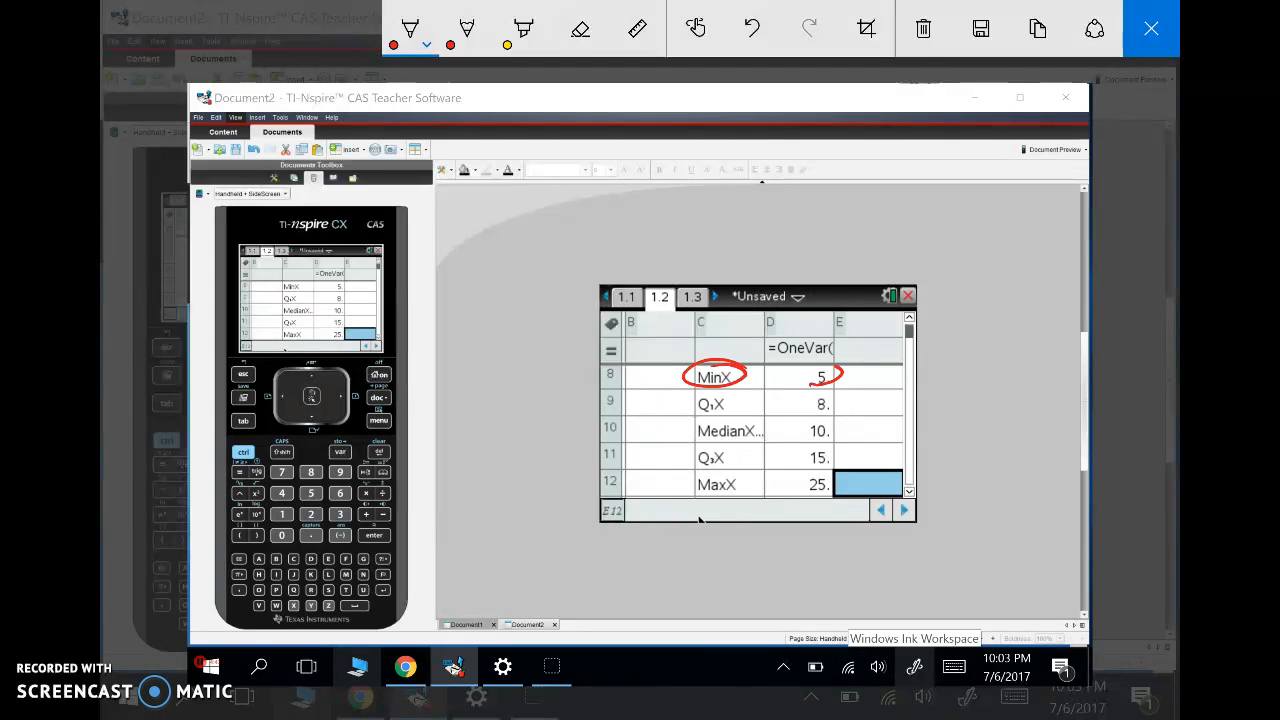
drag(805, 370, 840, 385)
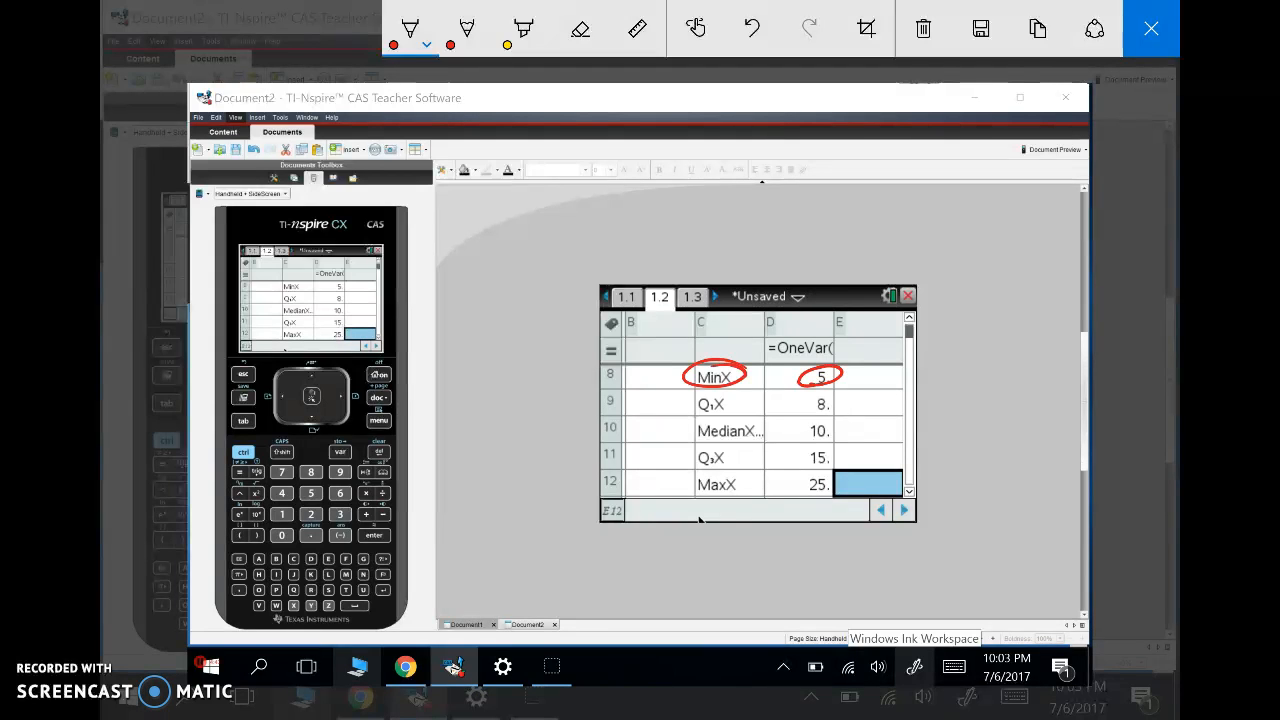
drag(585, 445, 700, 403)
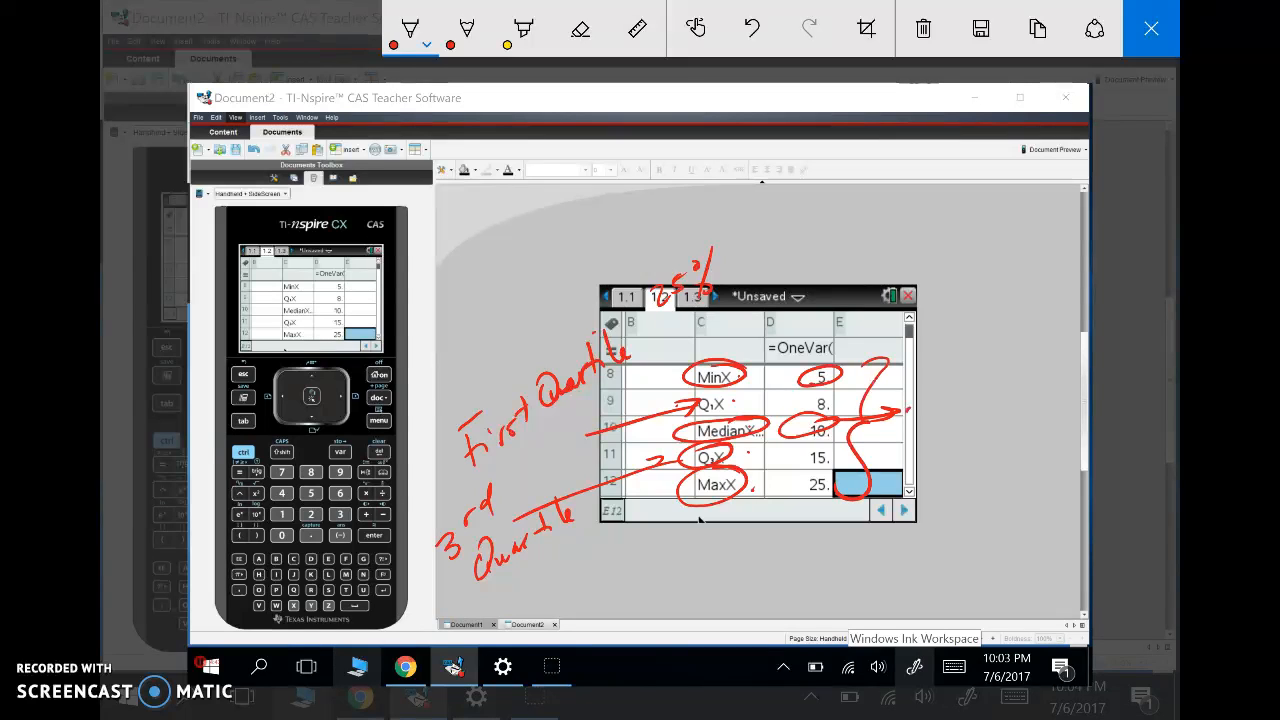
drag(910, 405, 1010, 405)
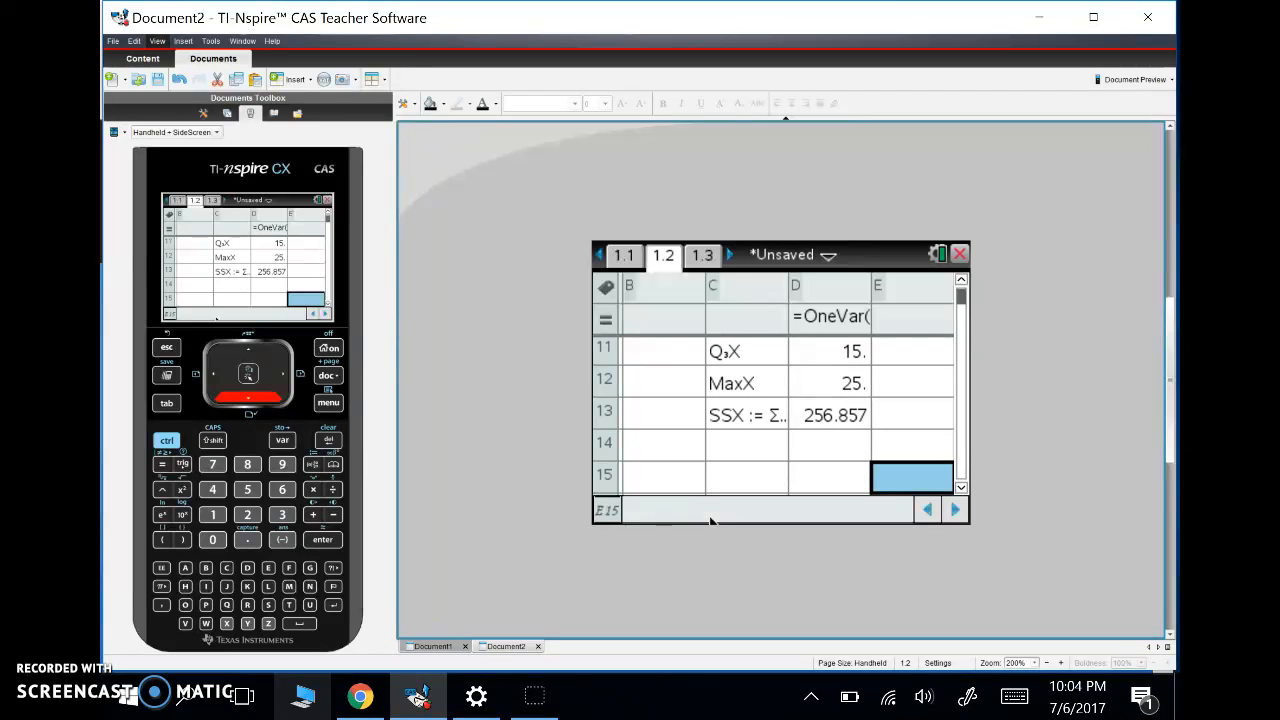
Scroll the OneVar results back up to the Title row.
click(746, 414)
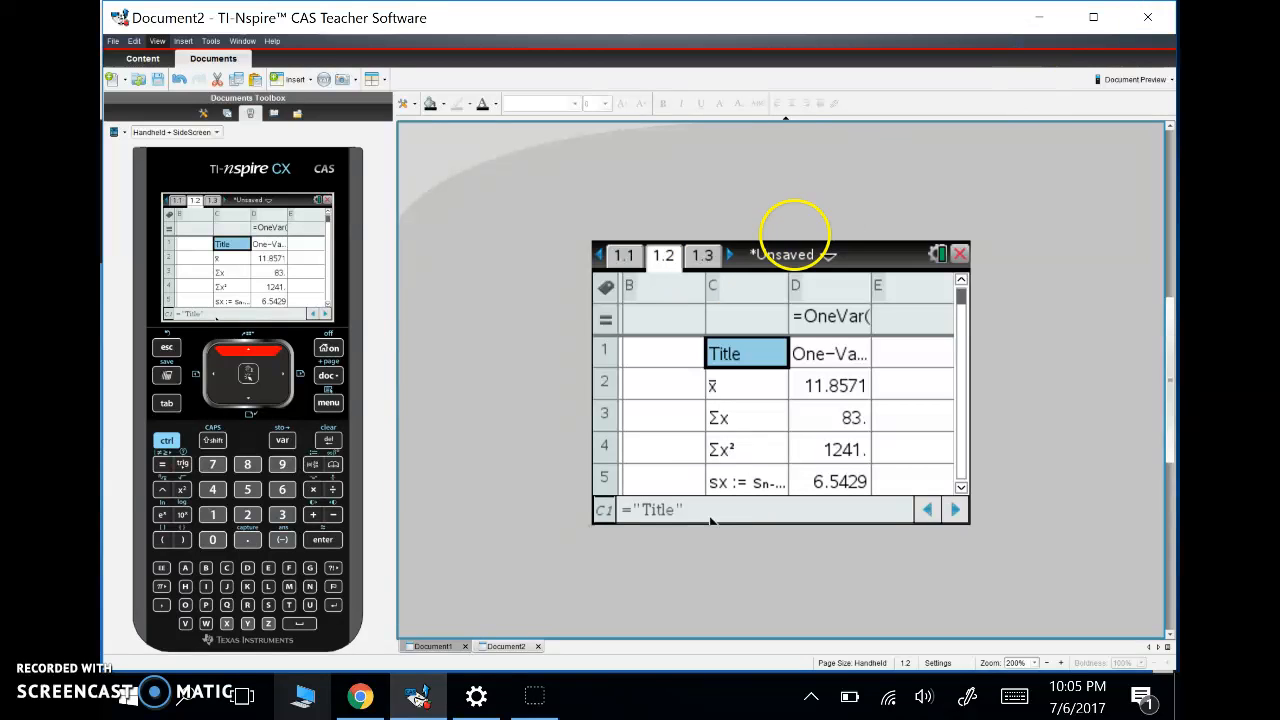
mouse_move(127, 707)
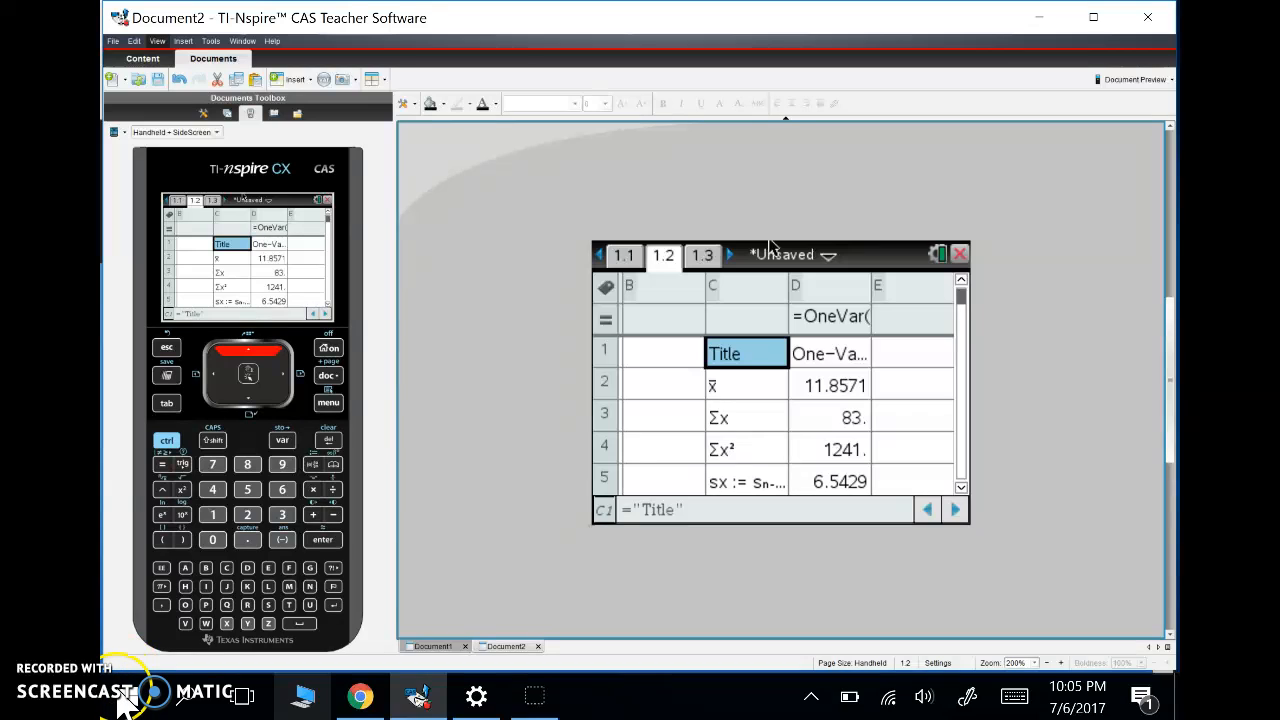